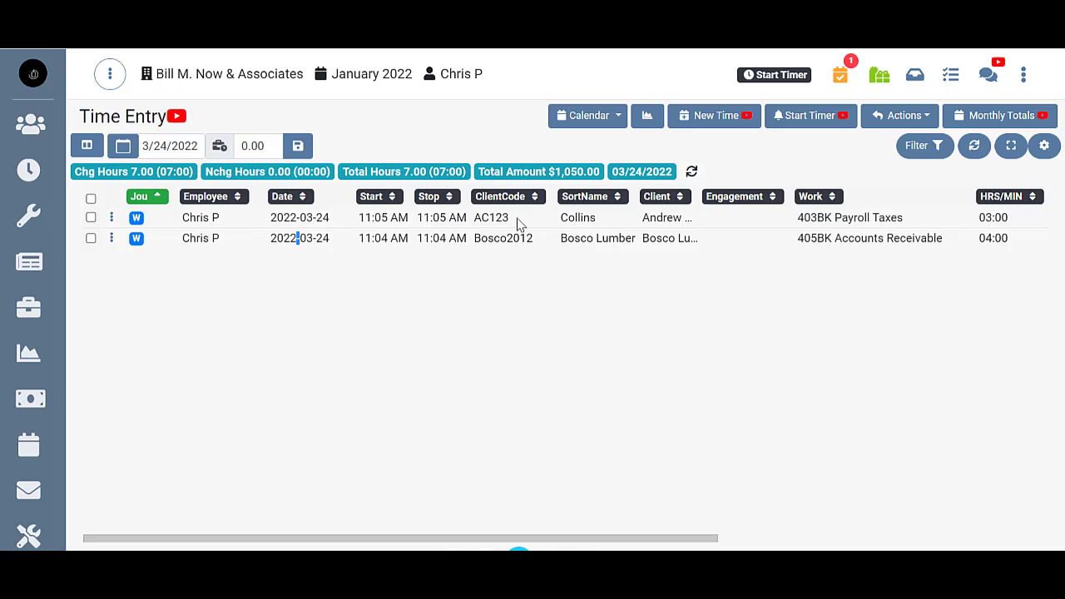
mouse_move(680, 241)
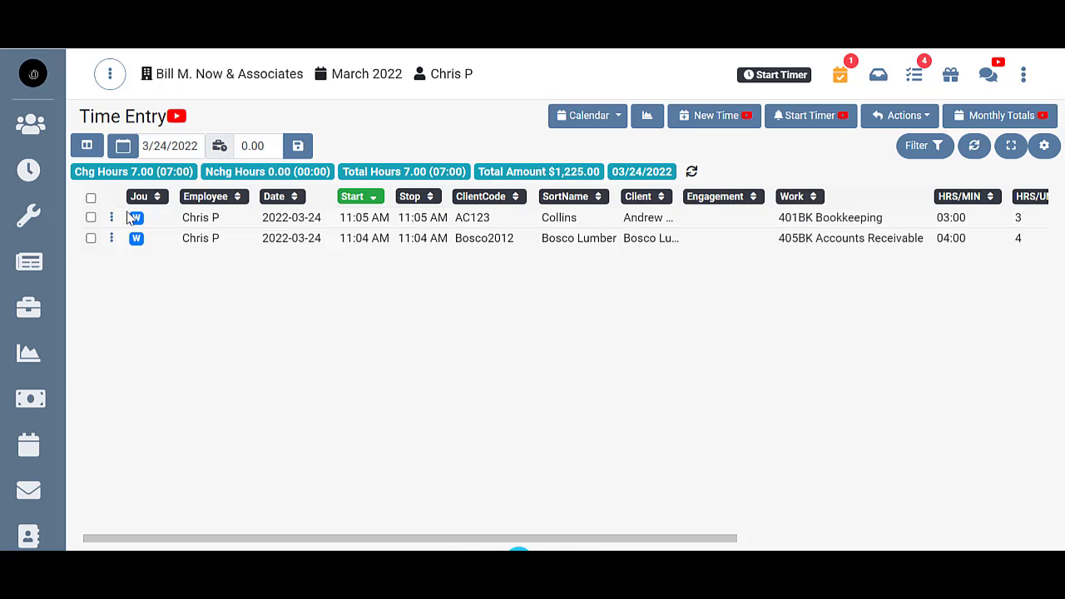
mouse_move(122, 239)
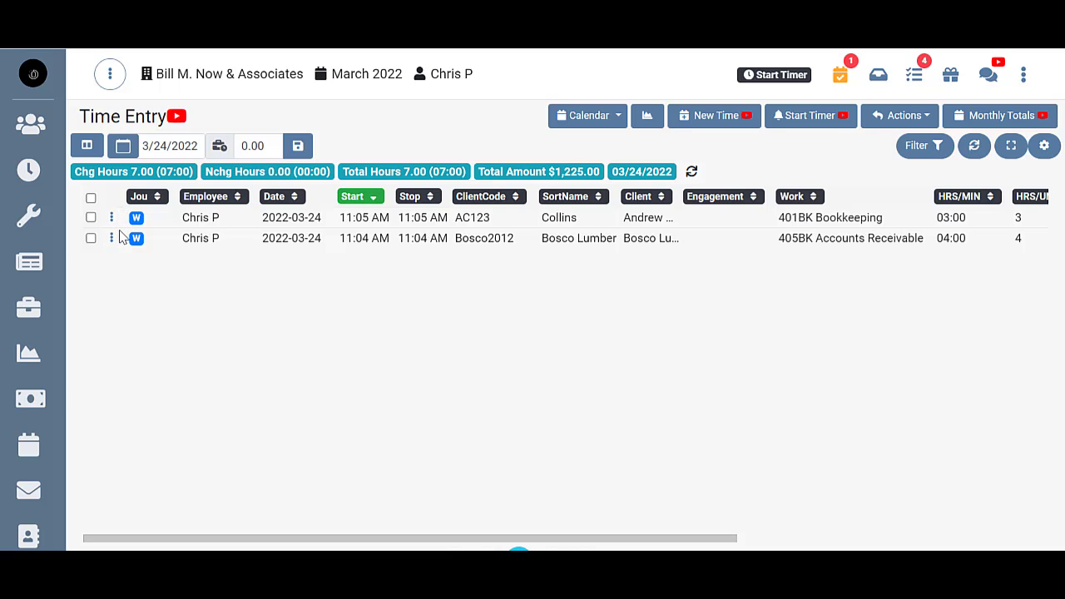
mouse_move(153, 253)
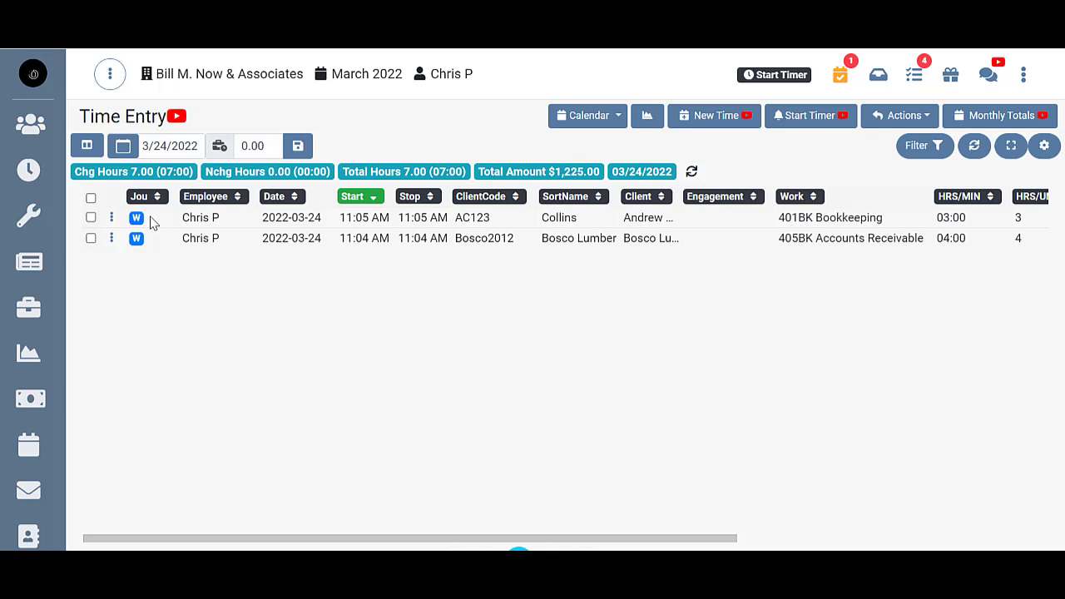
mouse_move(525, 224)
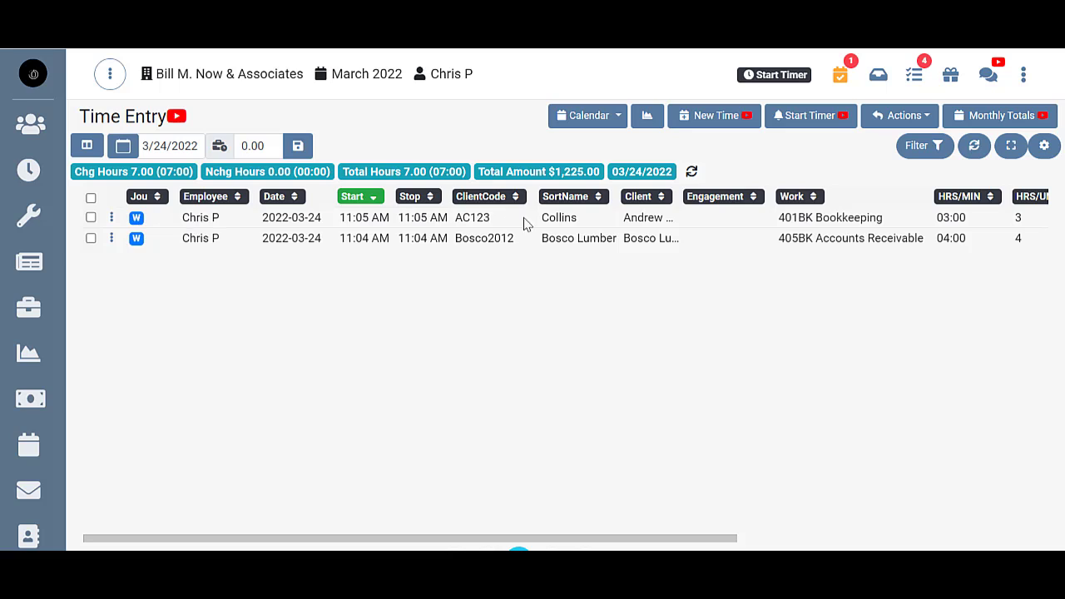
mouse_move(160, 234)
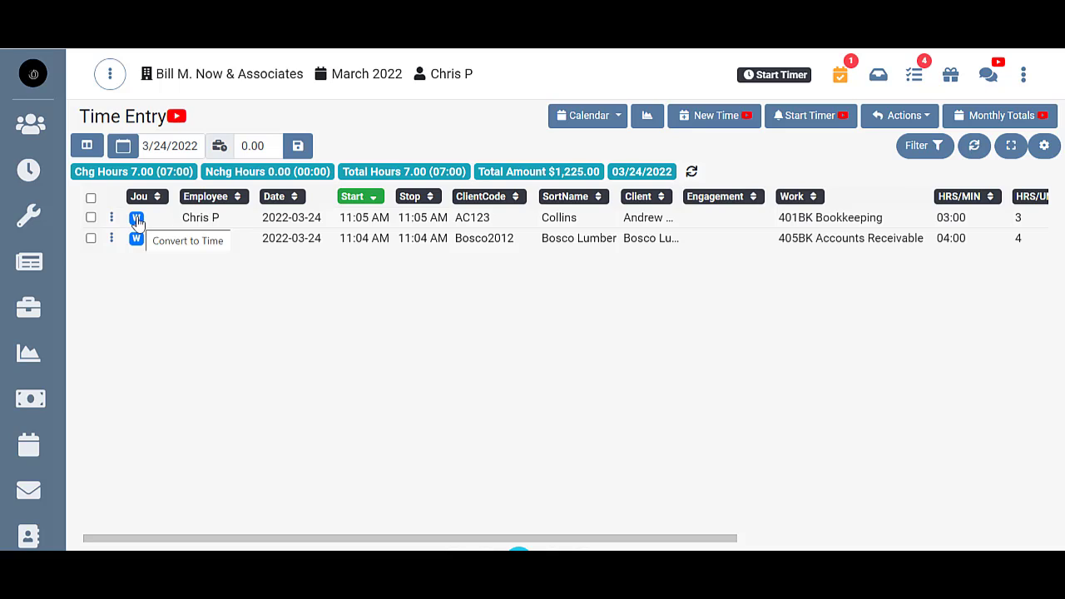
mouse_move(138, 225)
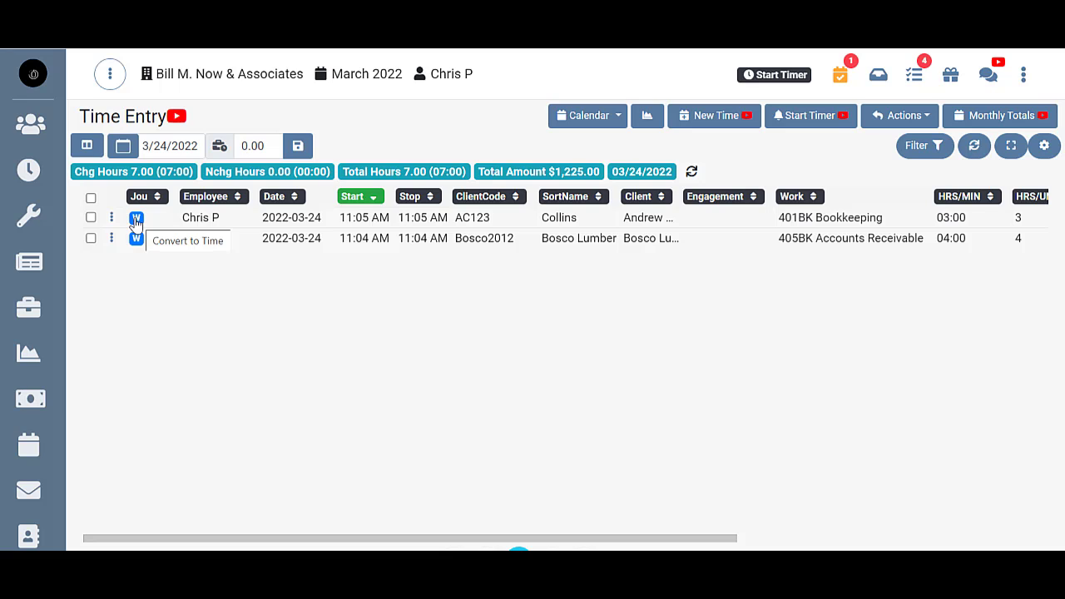
Convert the AC123 Collins entry from WIP to Time using its W badge.
click(136, 217)
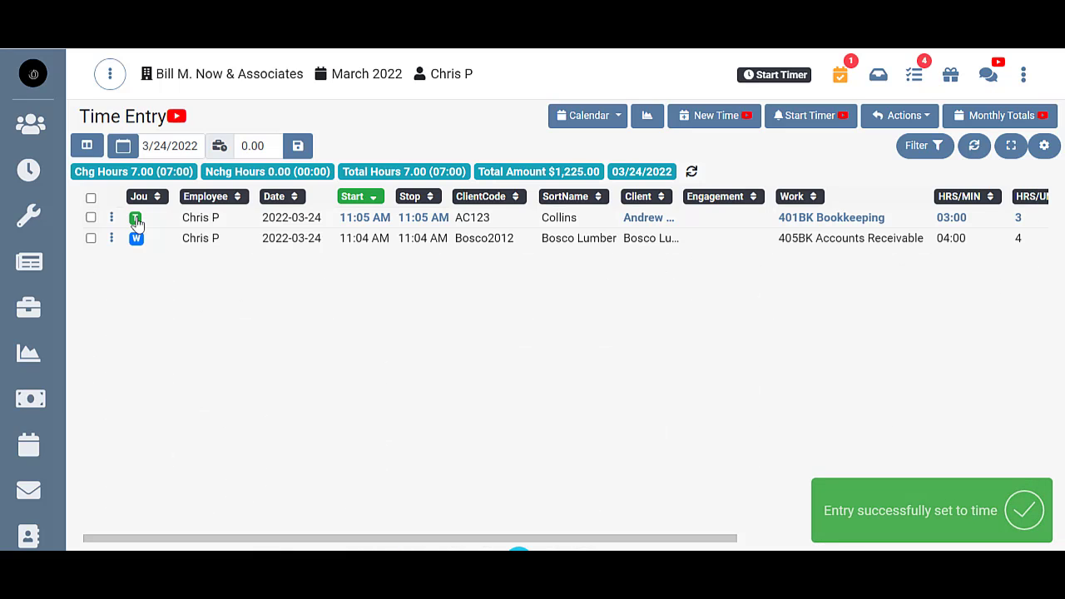
mouse_move(137, 237)
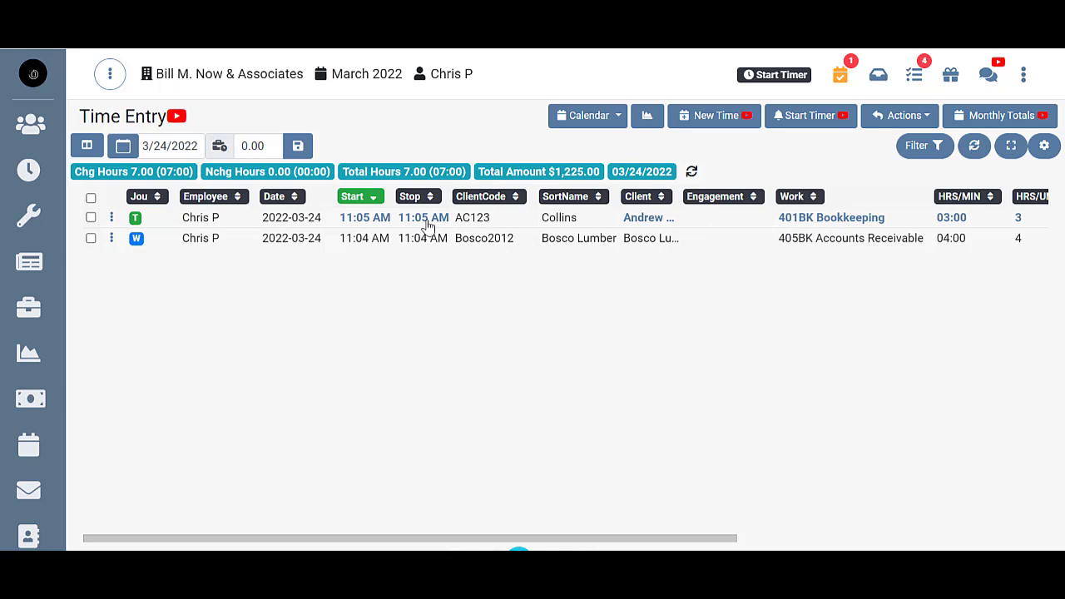
mouse_move(375, 218)
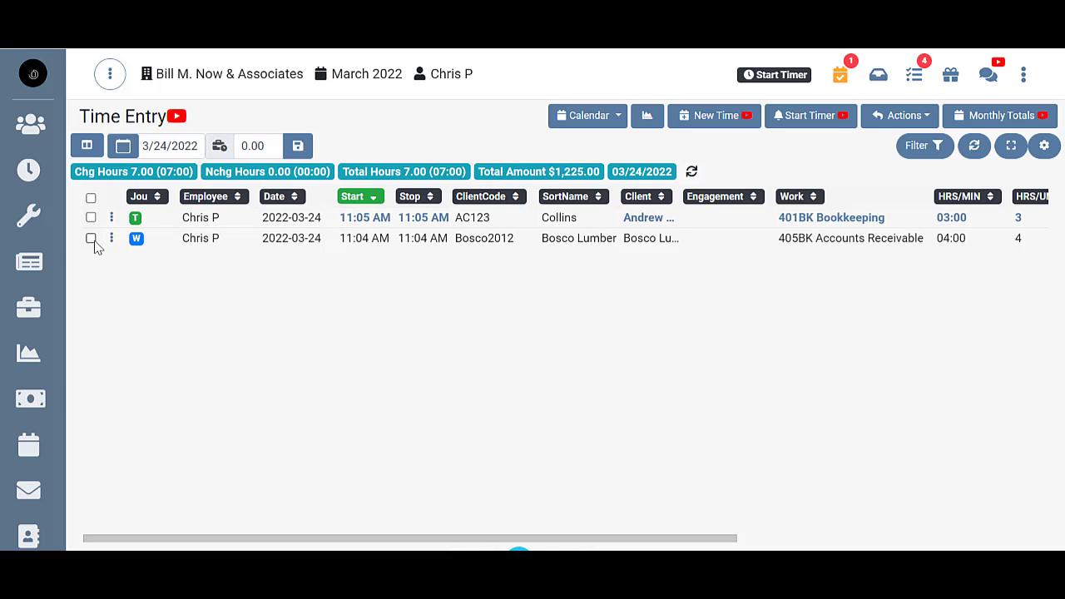
Select the Bosco Lumber entry and apply Set Time Status from Actions.
click(90, 238)
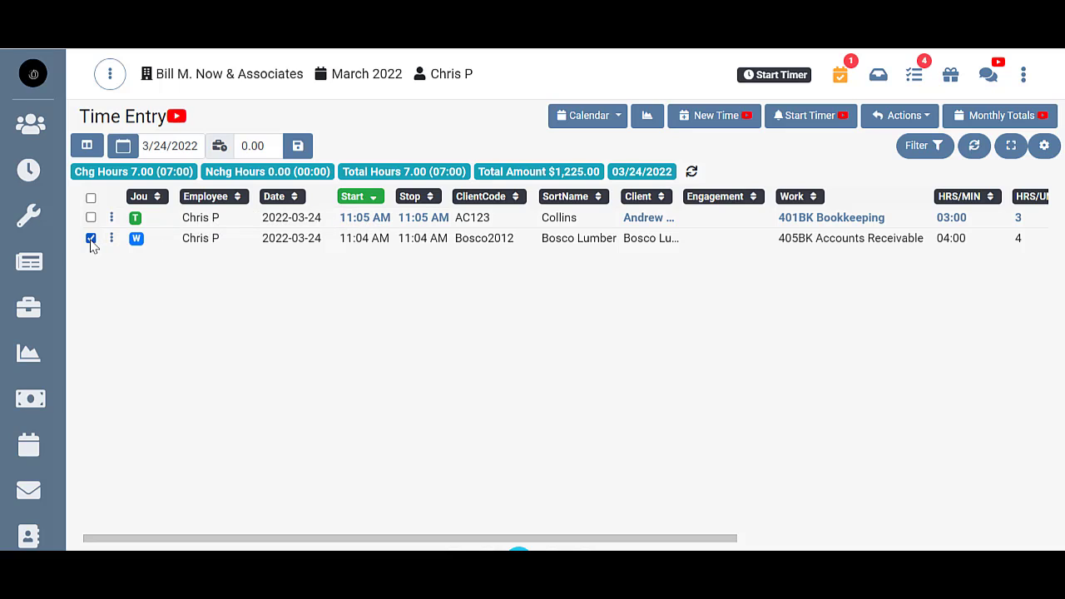
click(899, 116)
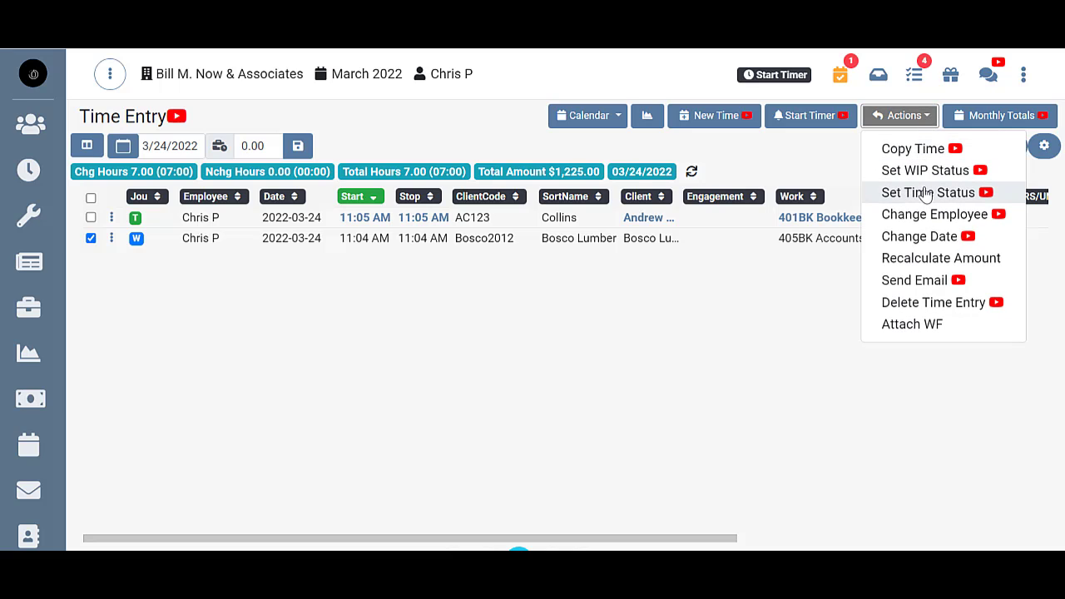
click(929, 192)
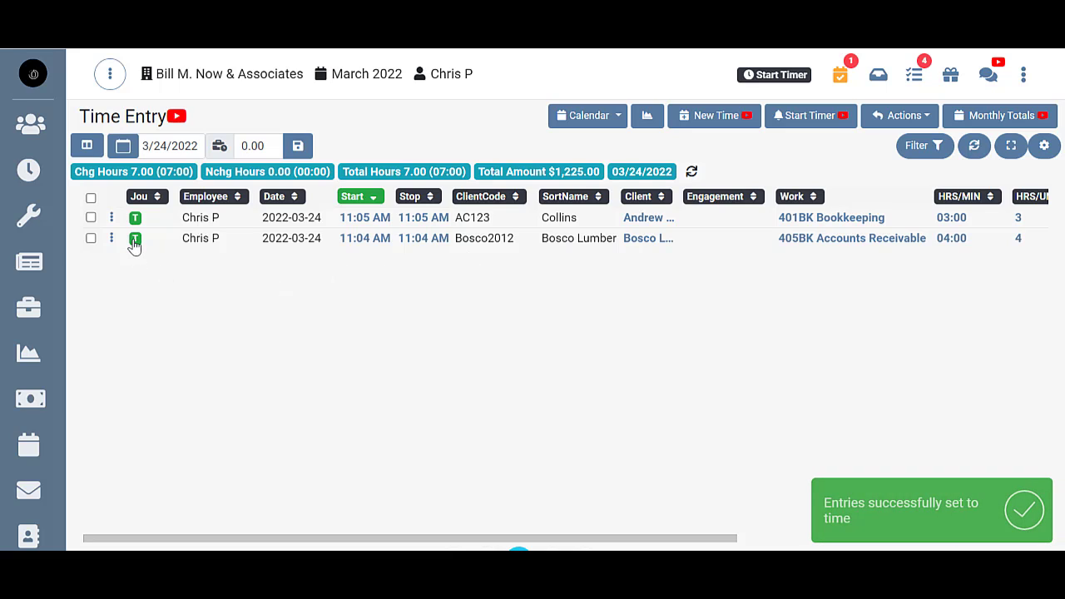
mouse_move(135, 242)
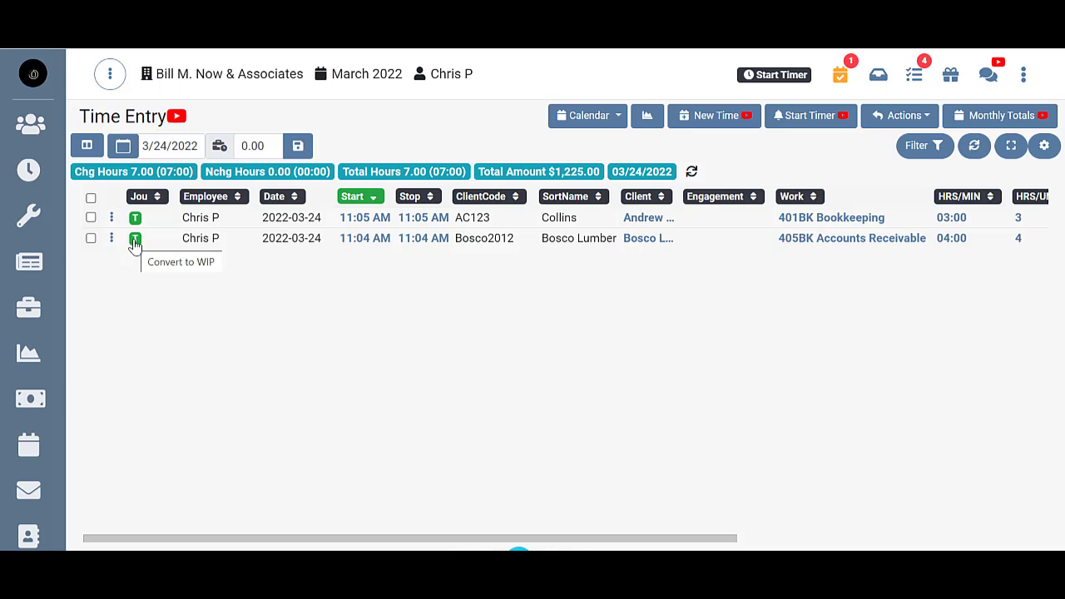
mouse_move(139, 254)
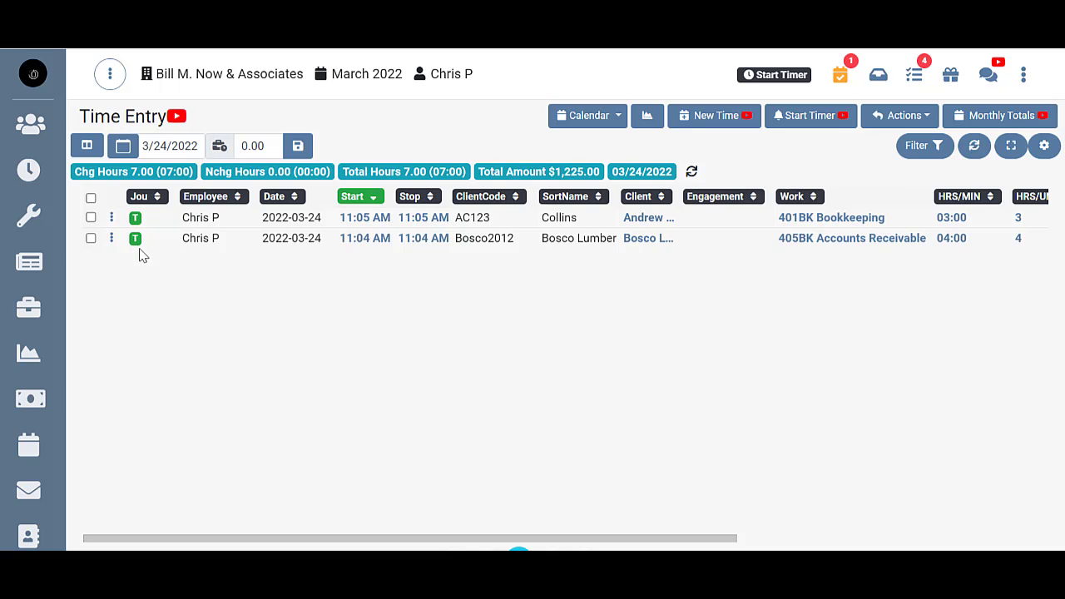
mouse_move(292, 231)
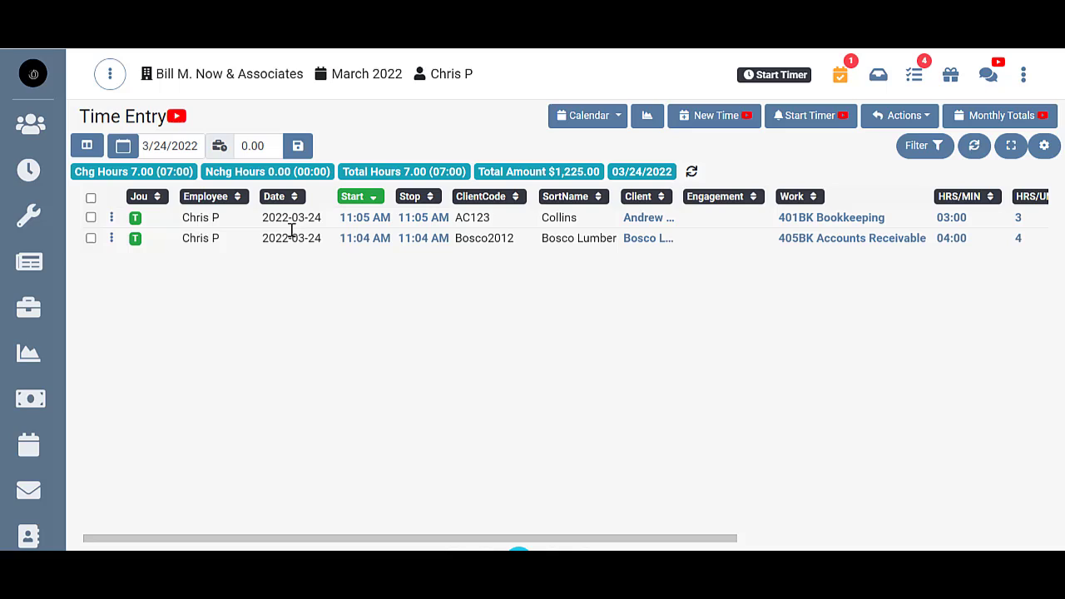
mouse_move(143, 241)
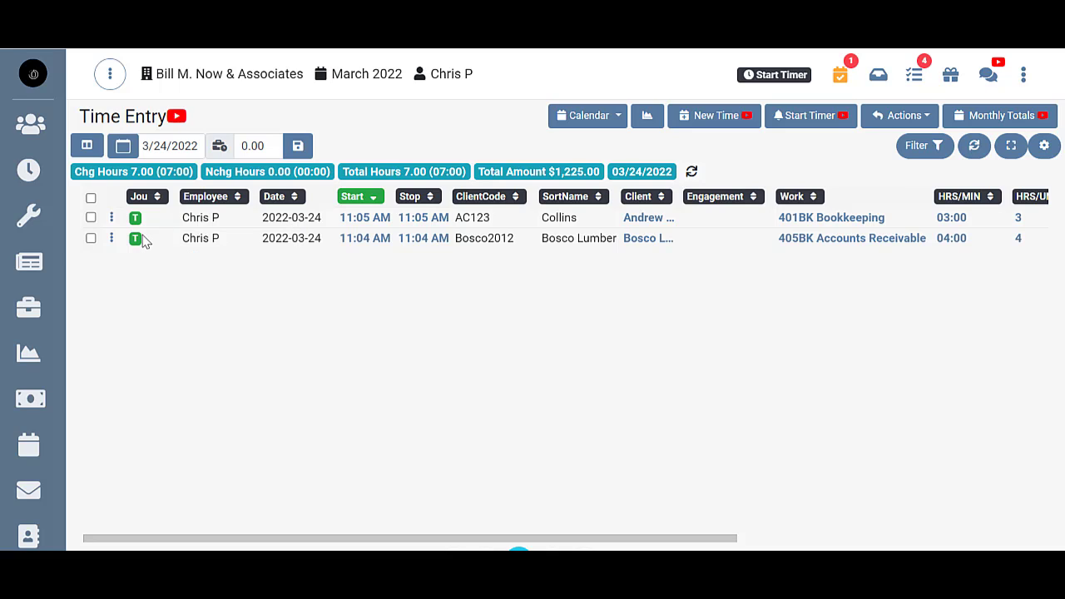
mouse_move(564, 135)
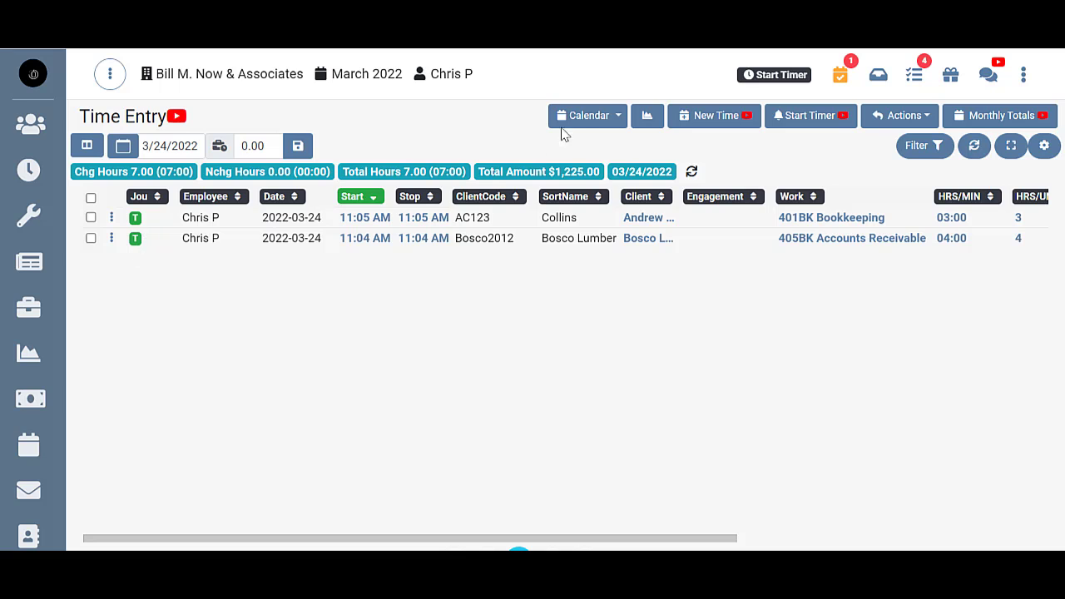
In the calendar, set the March 17 1:11p Bosco Lumber $600 entry to Time.
click(584, 116)
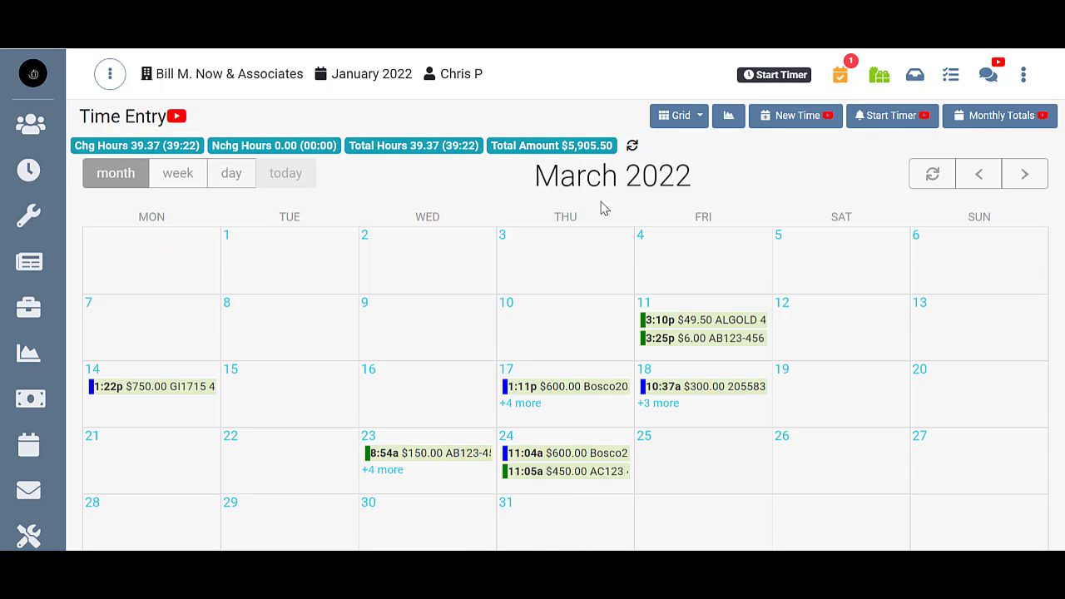
mouse_move(865, 137)
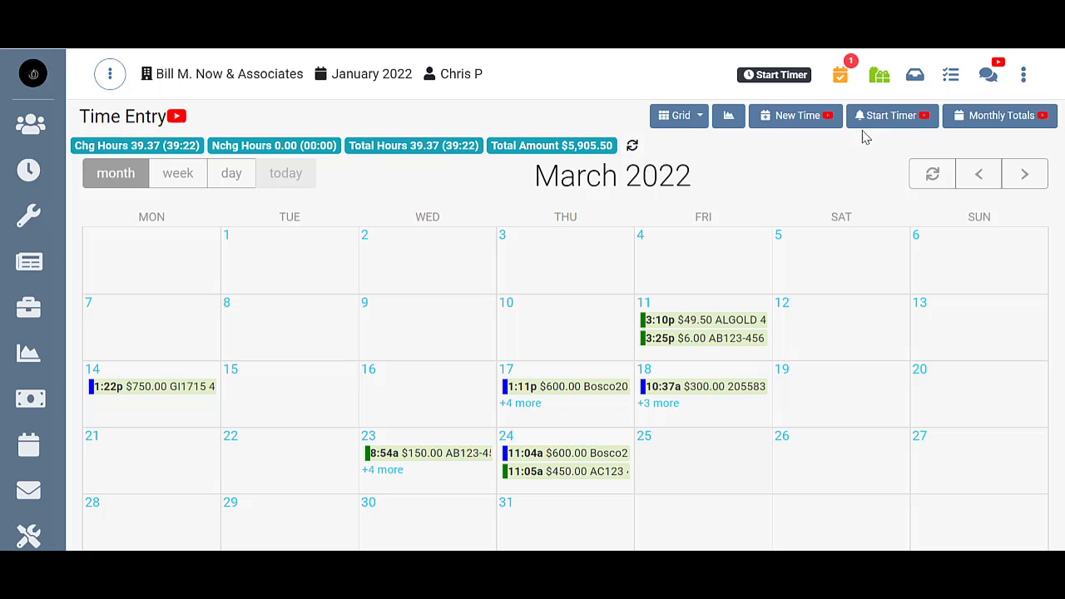
mouse_move(615, 353)
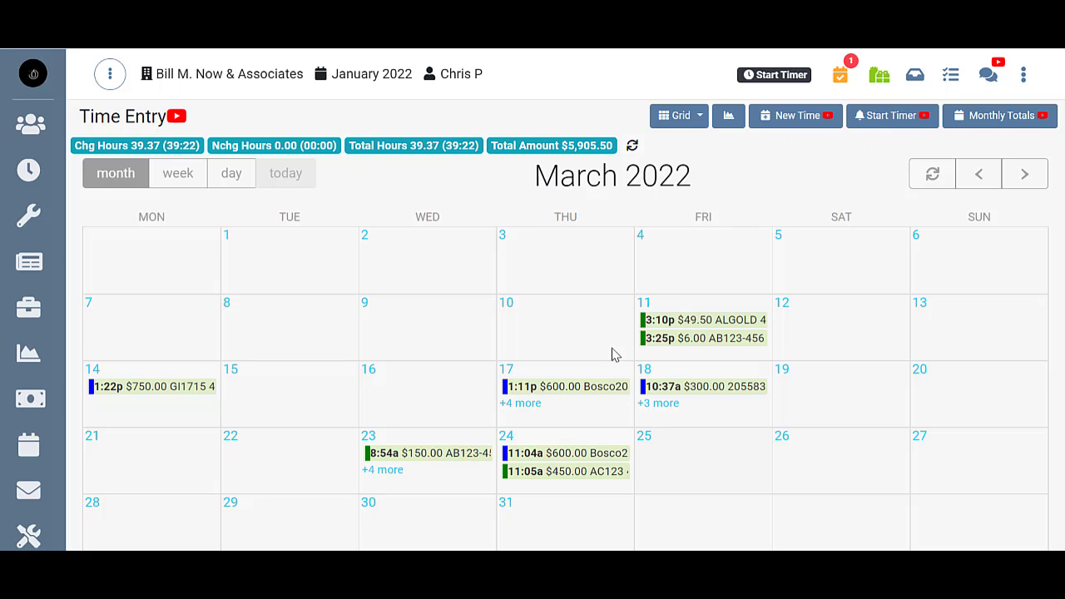
click(564, 386)
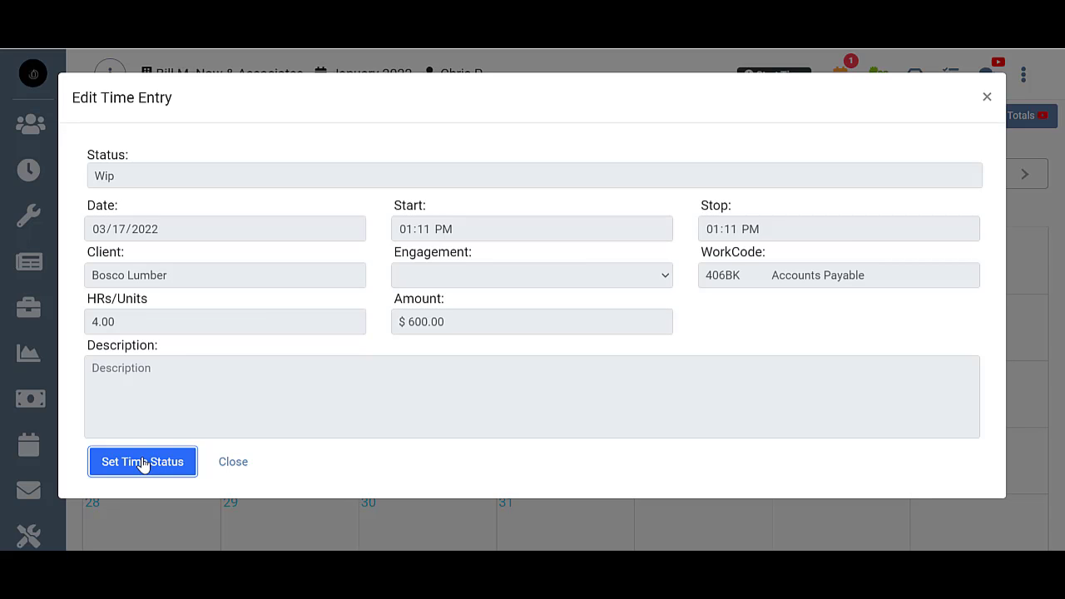
click(141, 462)
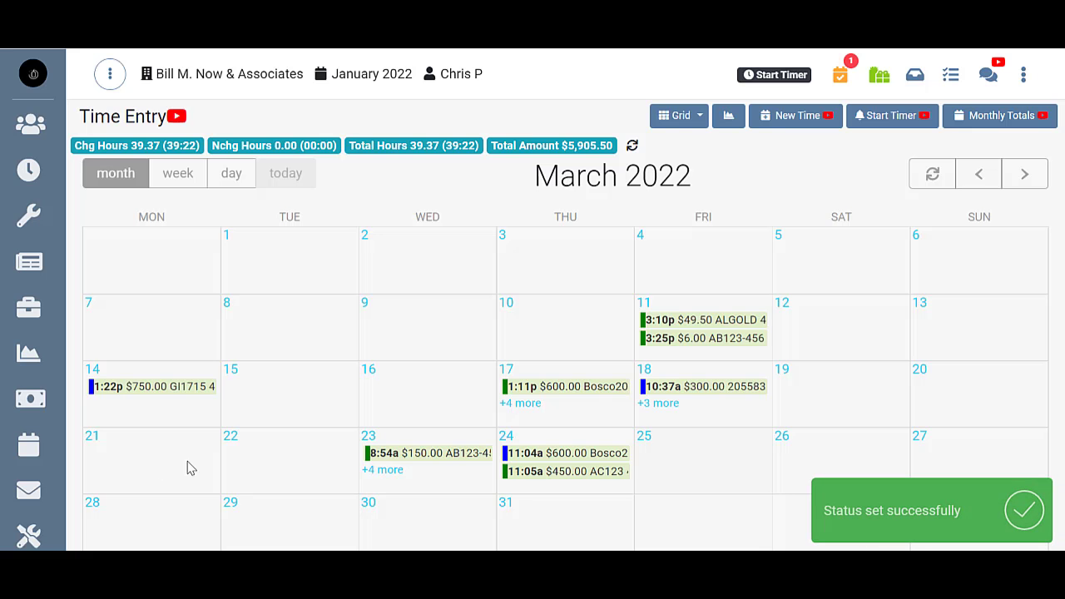
mouse_move(511, 387)
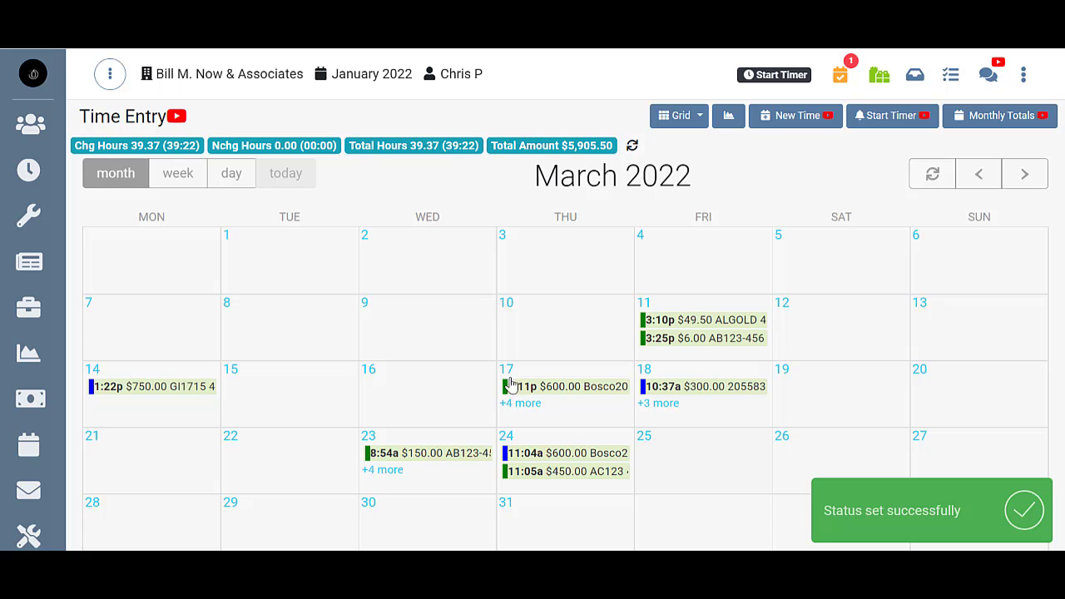